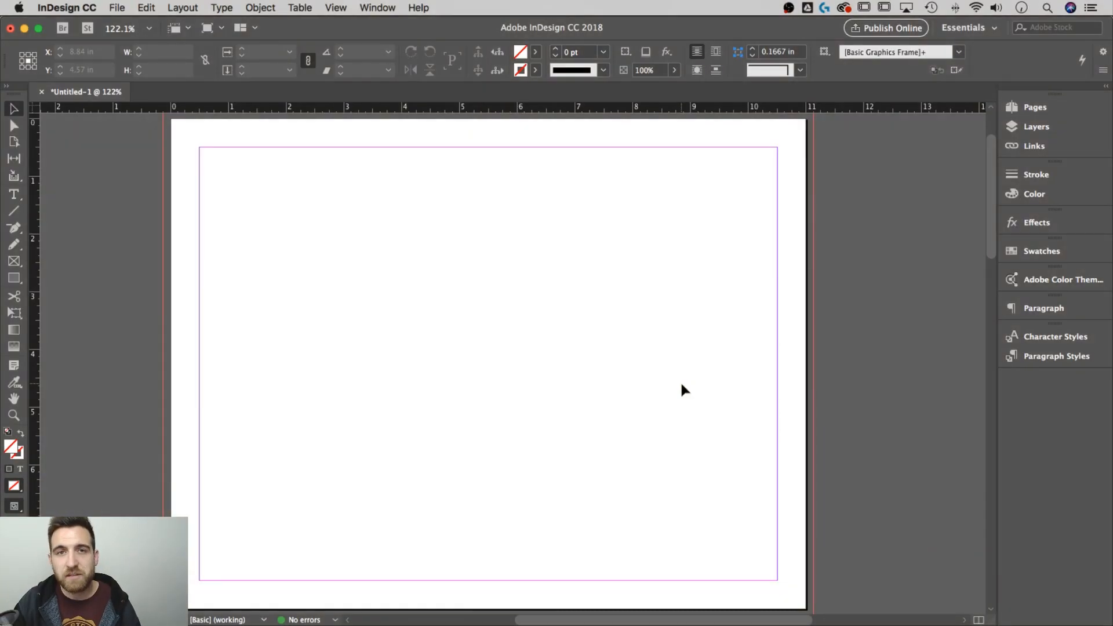
# Bring up the Pages panel to reach the A-Master page for editing
pyautogui.click(1034, 108)
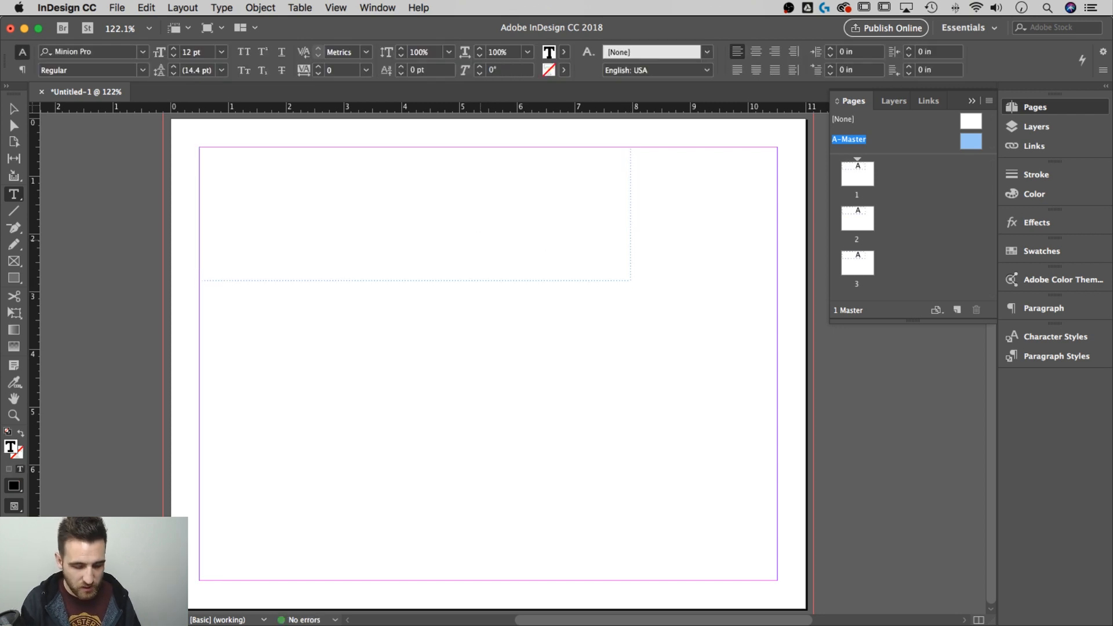
# Fill the master frame with LOCATION in Good Headline Pro Narrow Black at 122 pt
pyautogui.write('LOCATION')
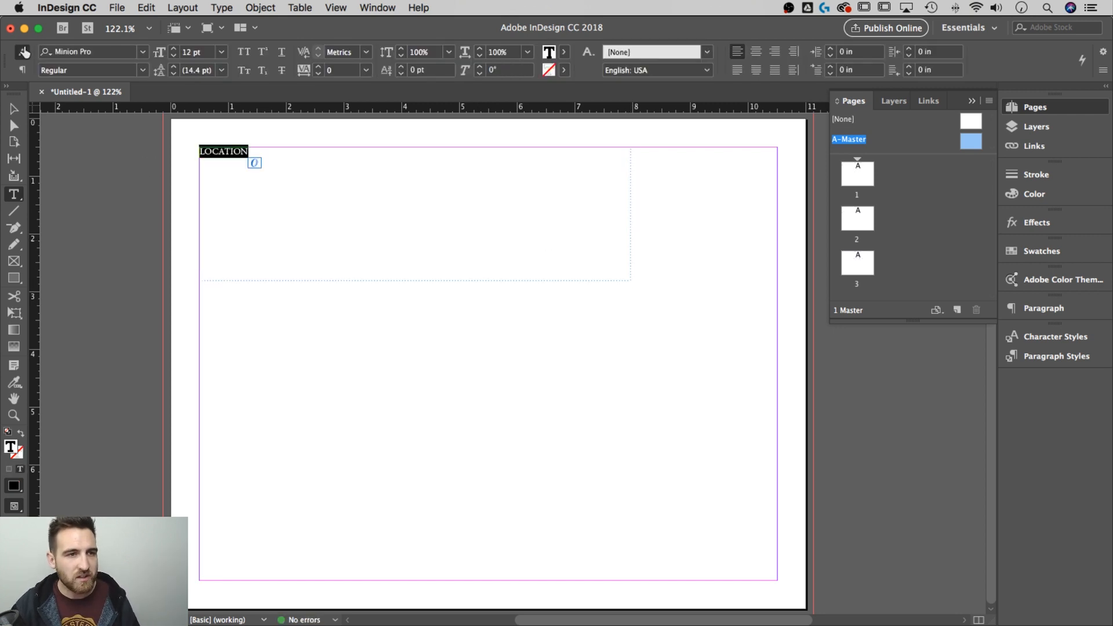
pyautogui.write('good')
pyautogui.click(199, 52)
pyautogui.write('60')
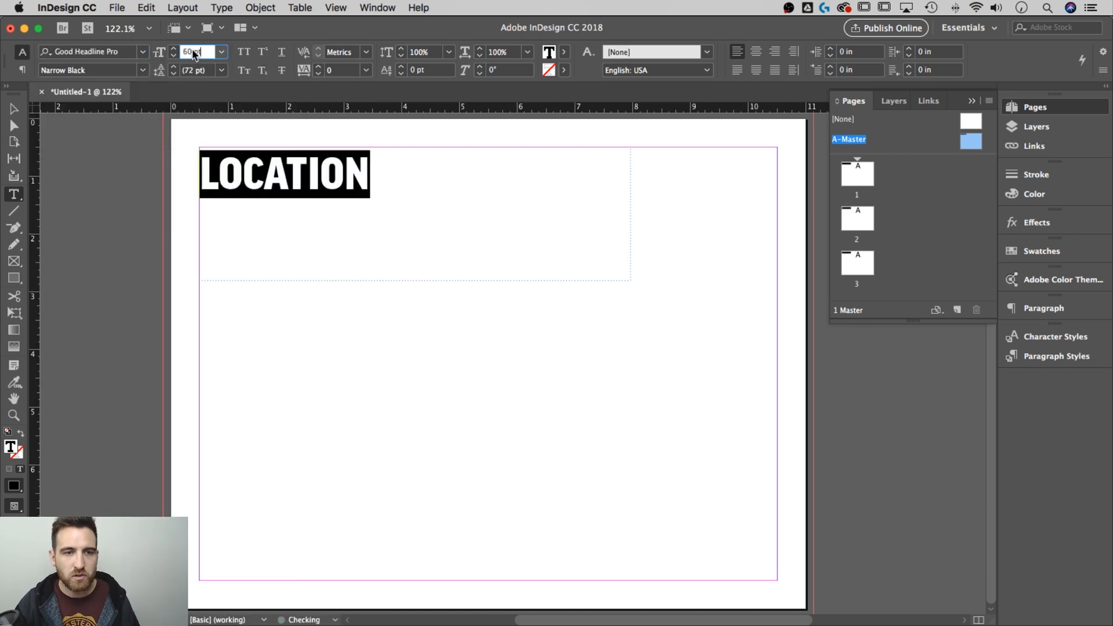
pyautogui.write('122')
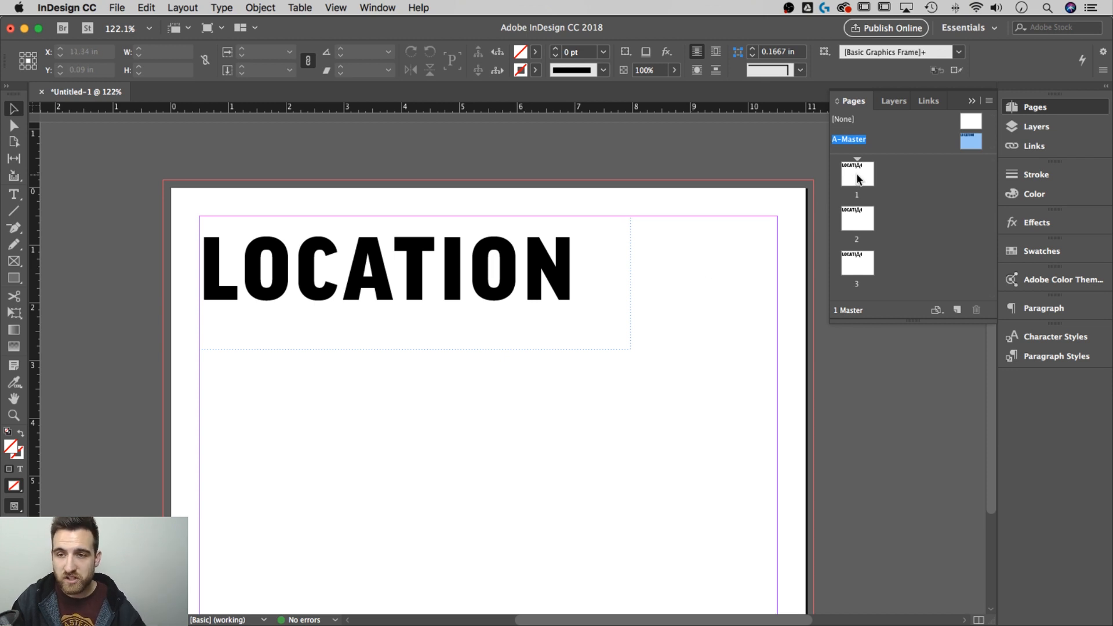
# Switch to page 1 and give its new top-right rectangle a pale yellow C0 M2 Y25 K0 fill
pyautogui.click(856, 173)
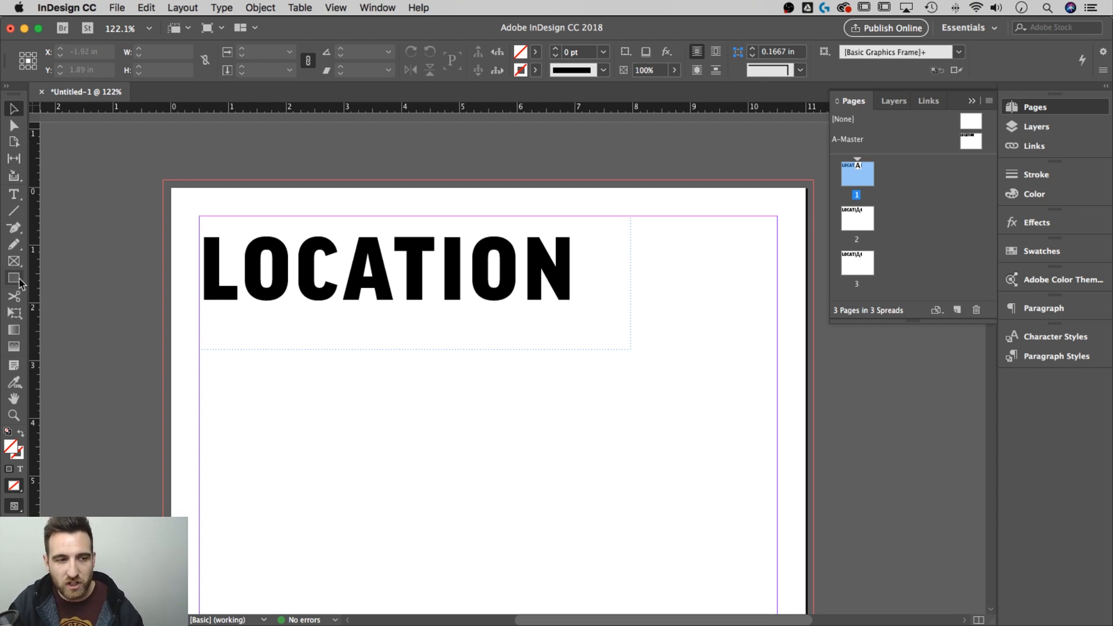
pyautogui.moveTo(813, 206)
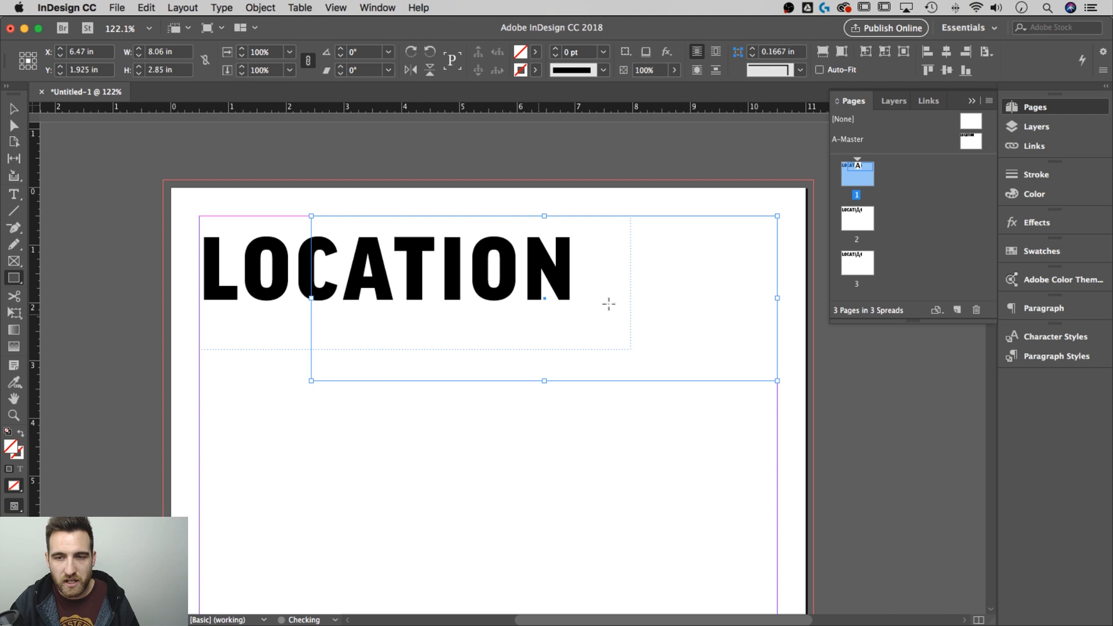
pyautogui.click(1034, 193)
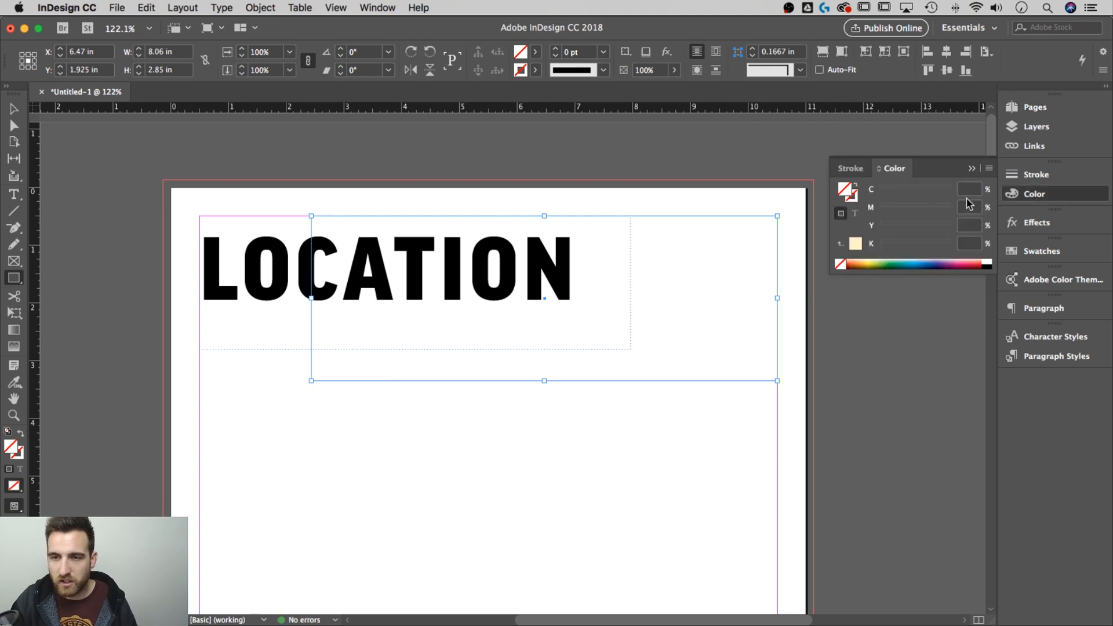
pyautogui.moveTo(856, 250)
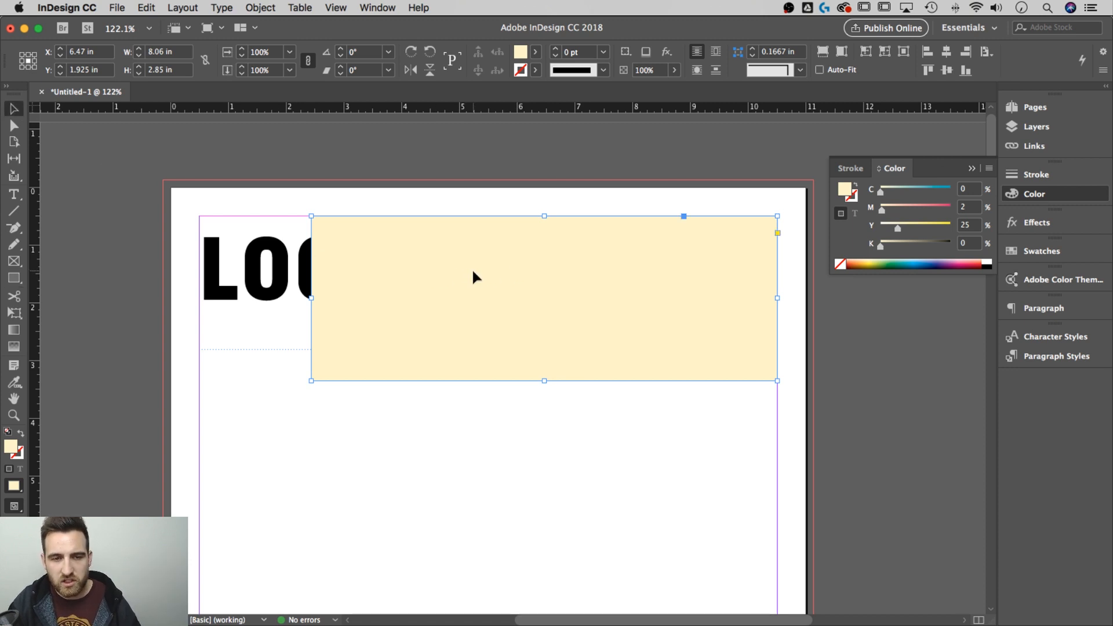
pyautogui.moveTo(465, 329)
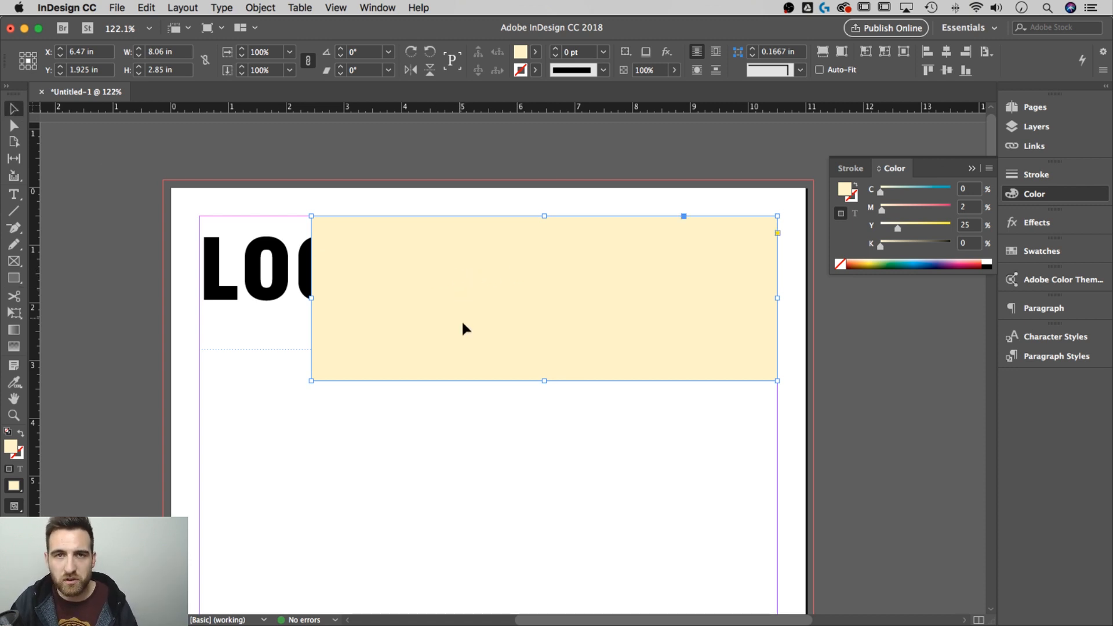
pyautogui.moveTo(472, 353)
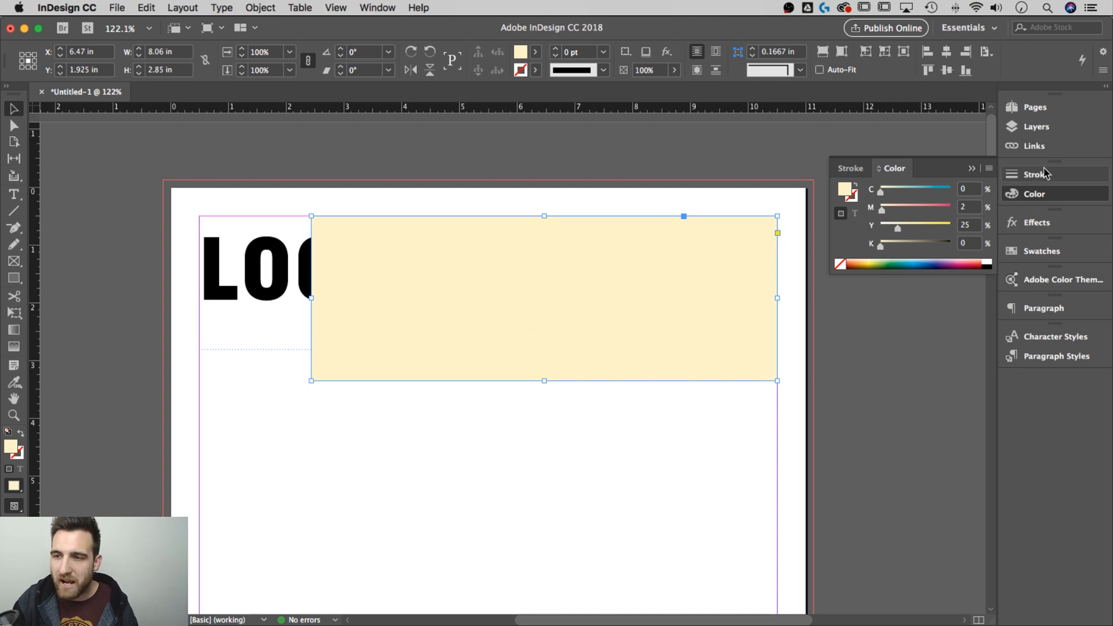
# Return to the A-Master page and select its LOCATION text frame
pyautogui.click(1034, 107)
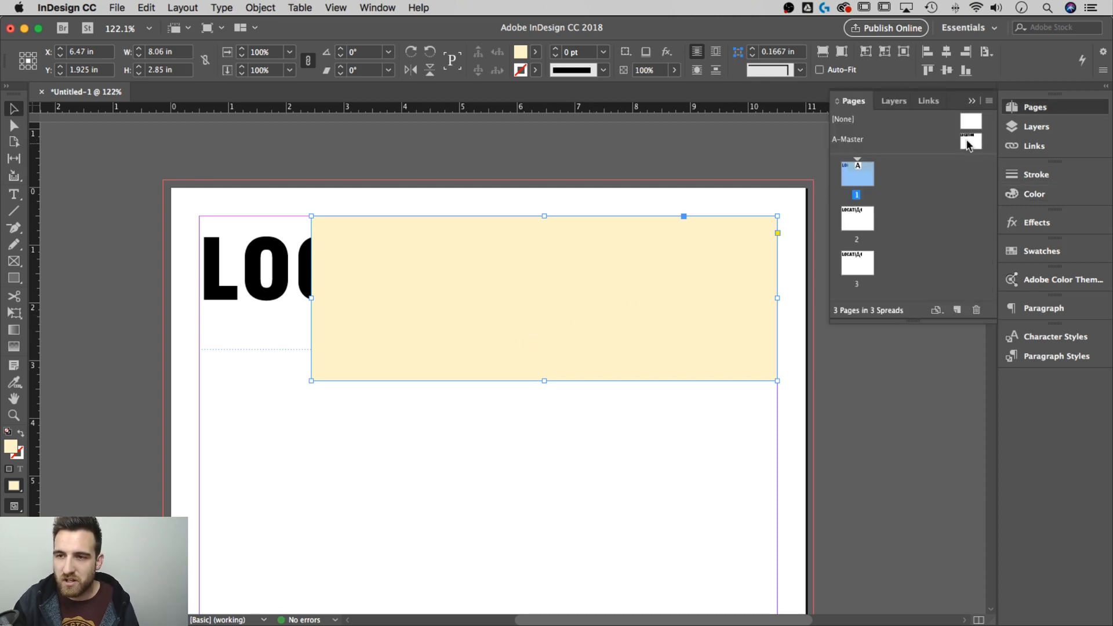
pyautogui.click(970, 139)
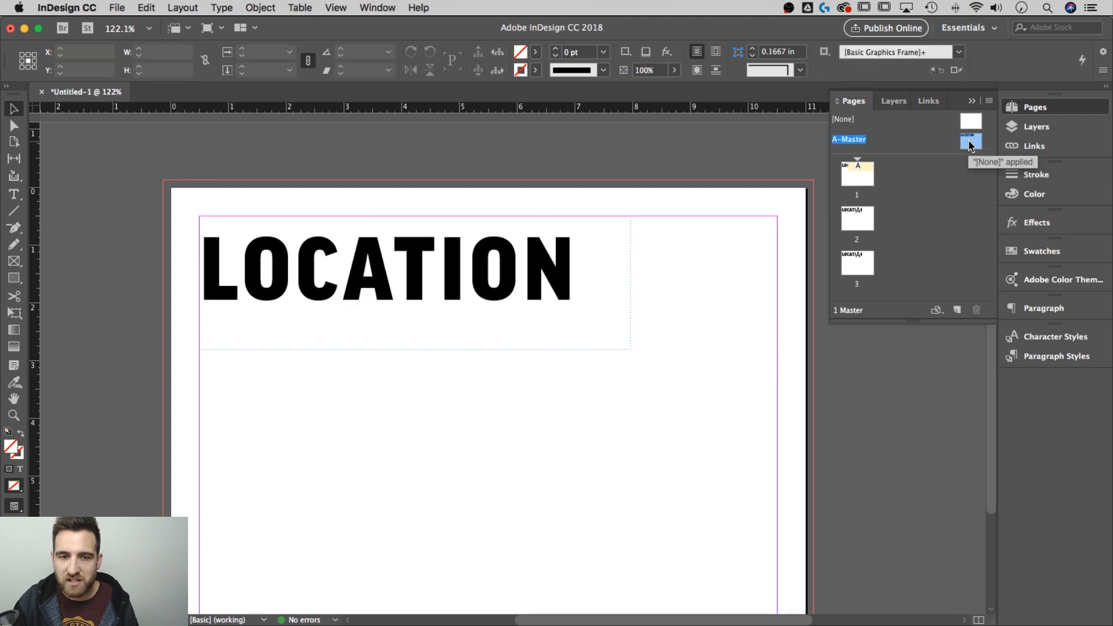
pyautogui.click(413, 284)
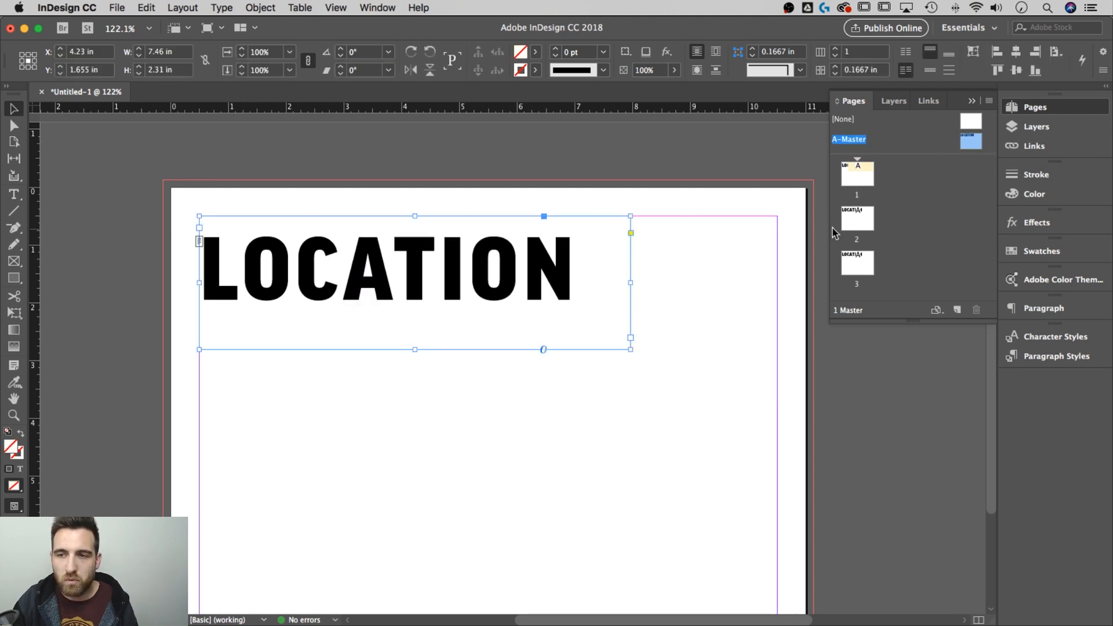
pyautogui.moveTo(766, 200)
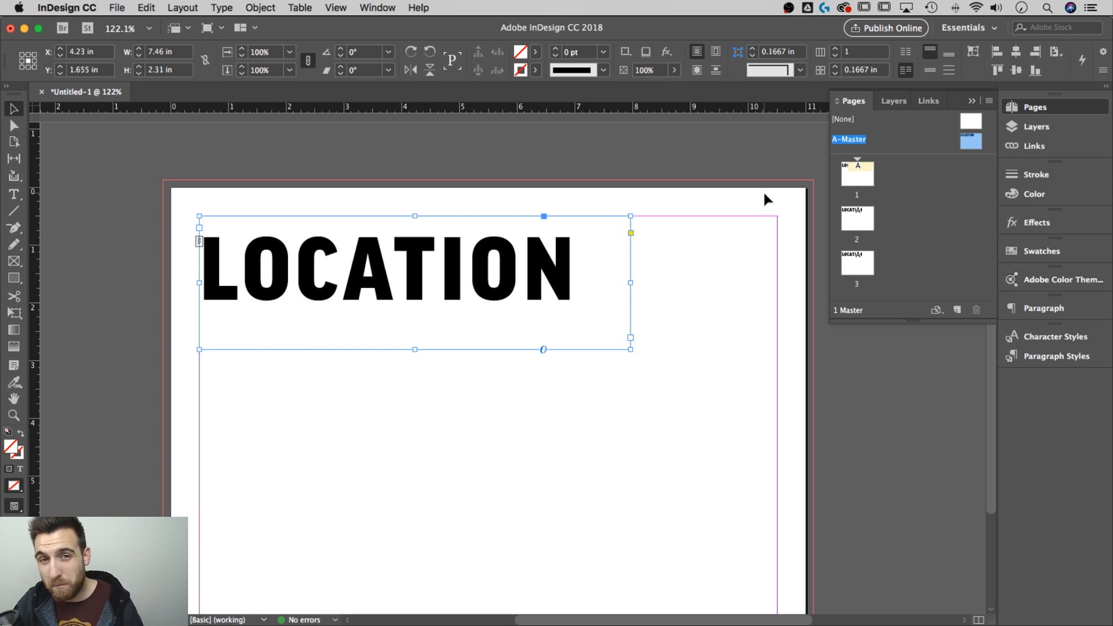
pyautogui.moveTo(774, 199)
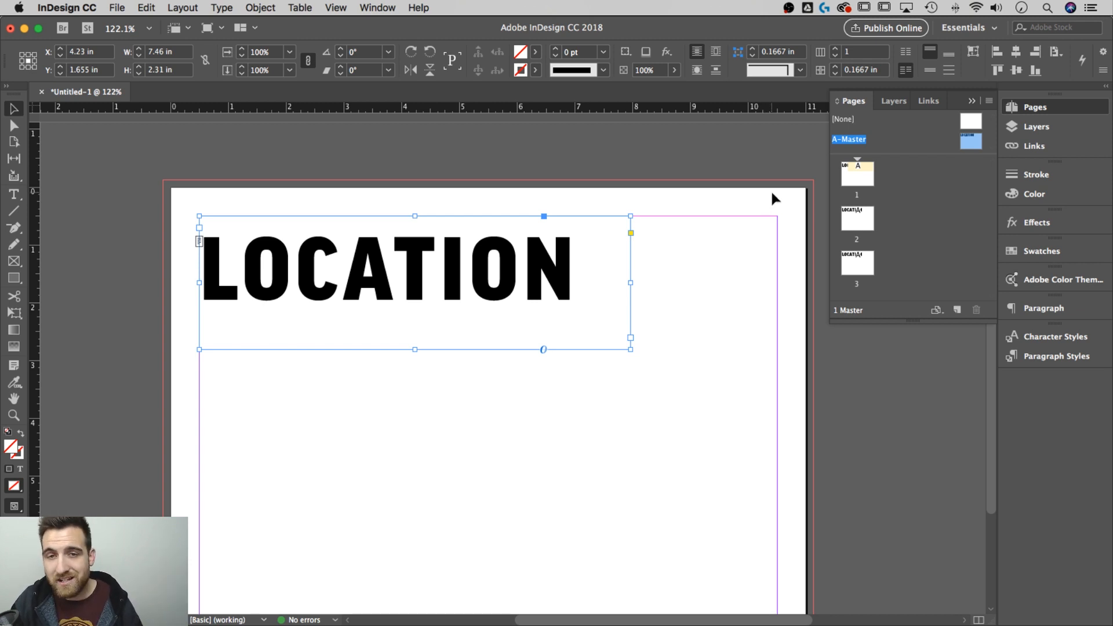
pyautogui.moveTo(1037, 126)
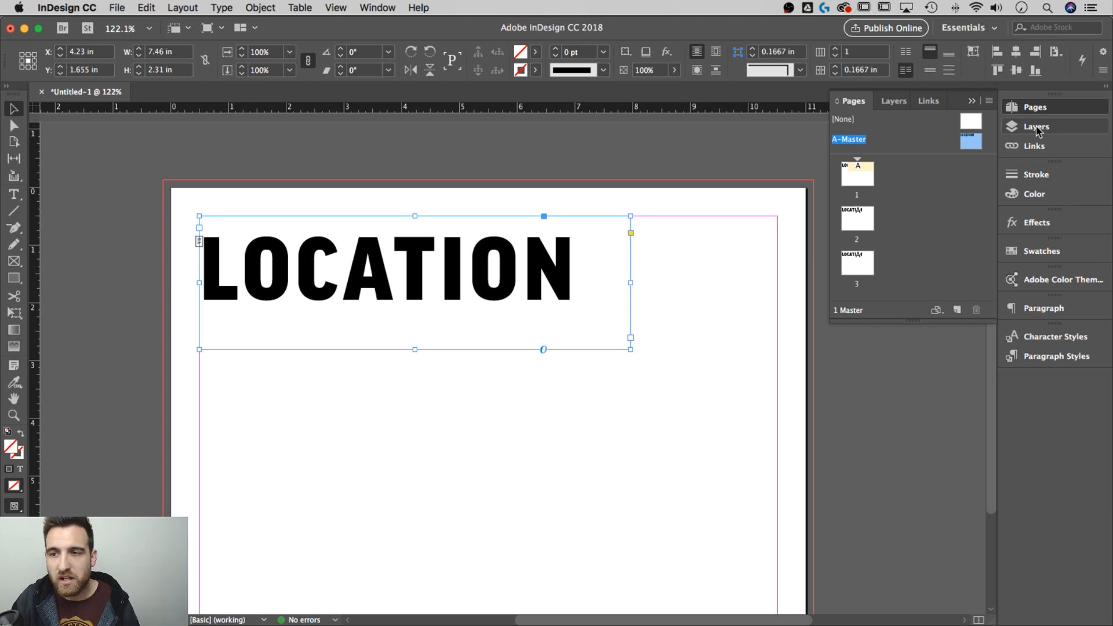
# In the Layers panel, expand Layer 1 and create Layer 2 above it
pyautogui.click(893, 100)
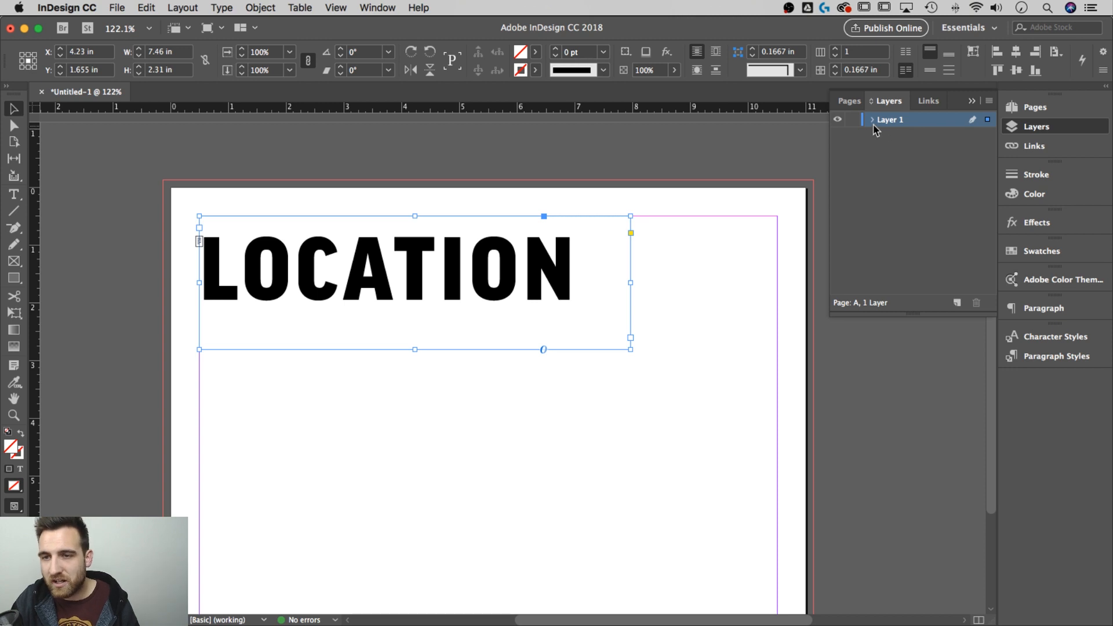
pyautogui.click(872, 120)
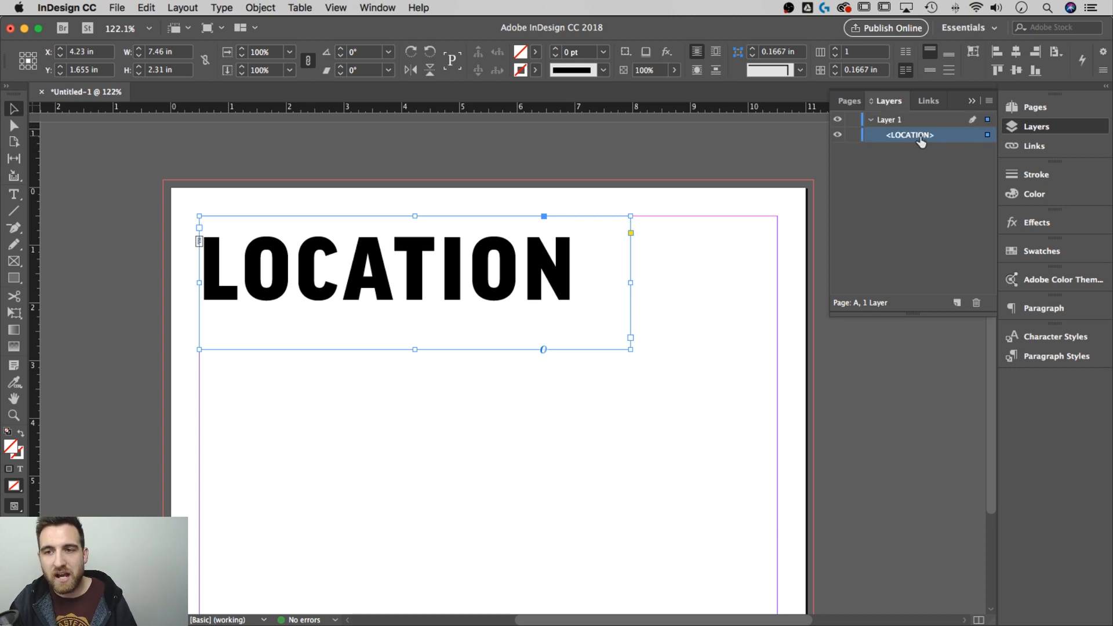
pyautogui.moveTo(874, 119)
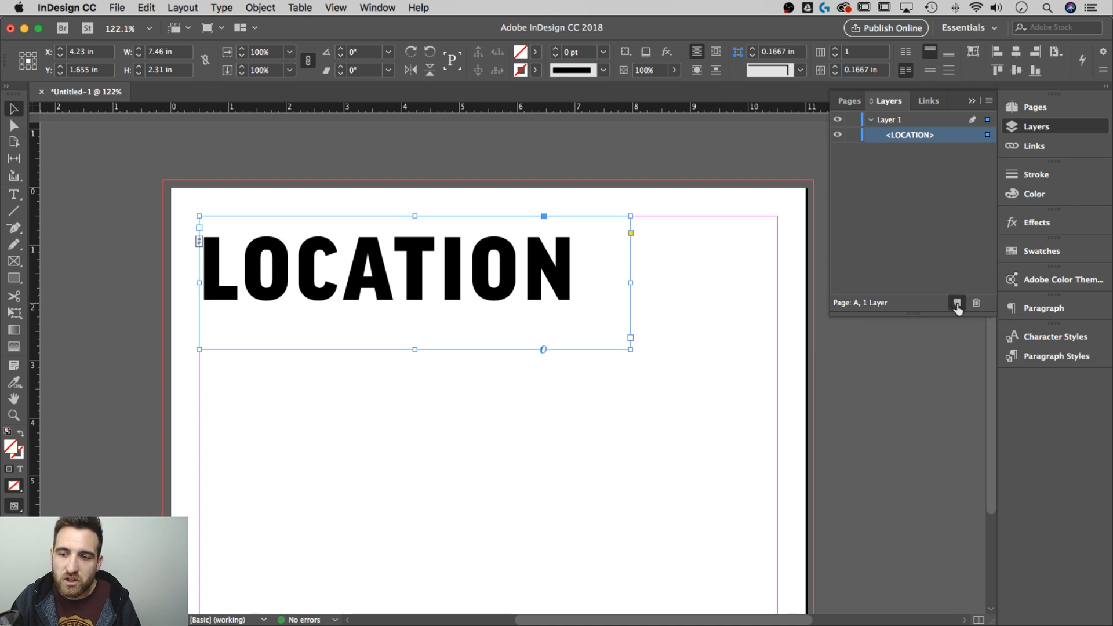
pyautogui.click(956, 302)
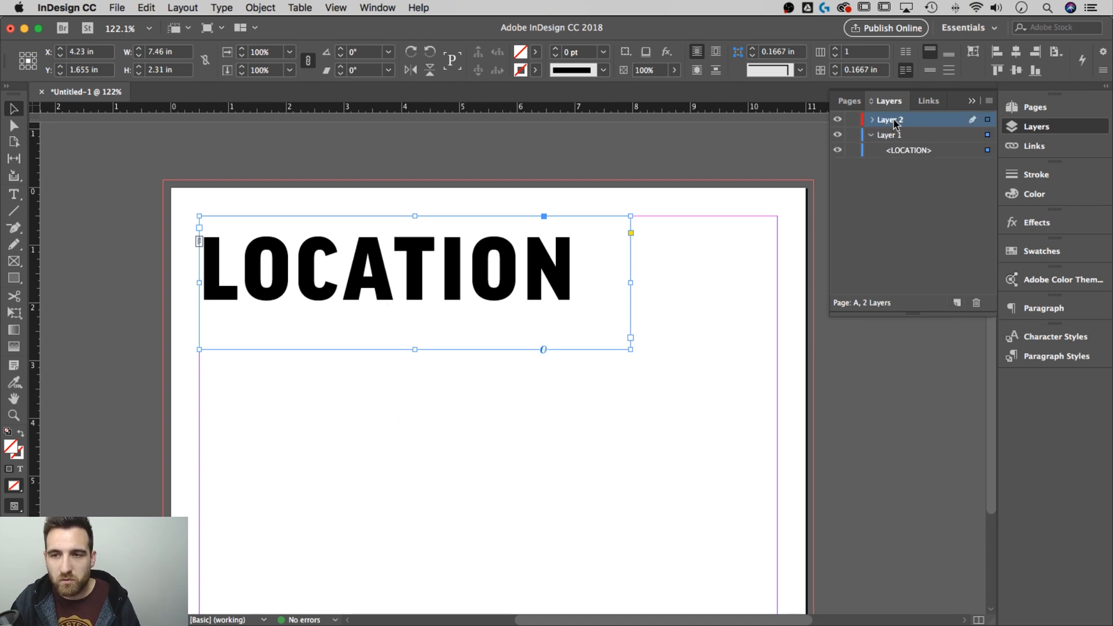
# Rename Layer 2 to 'Master Page Top Layer' in Layer Options
pyautogui.doubleClick(889, 119)
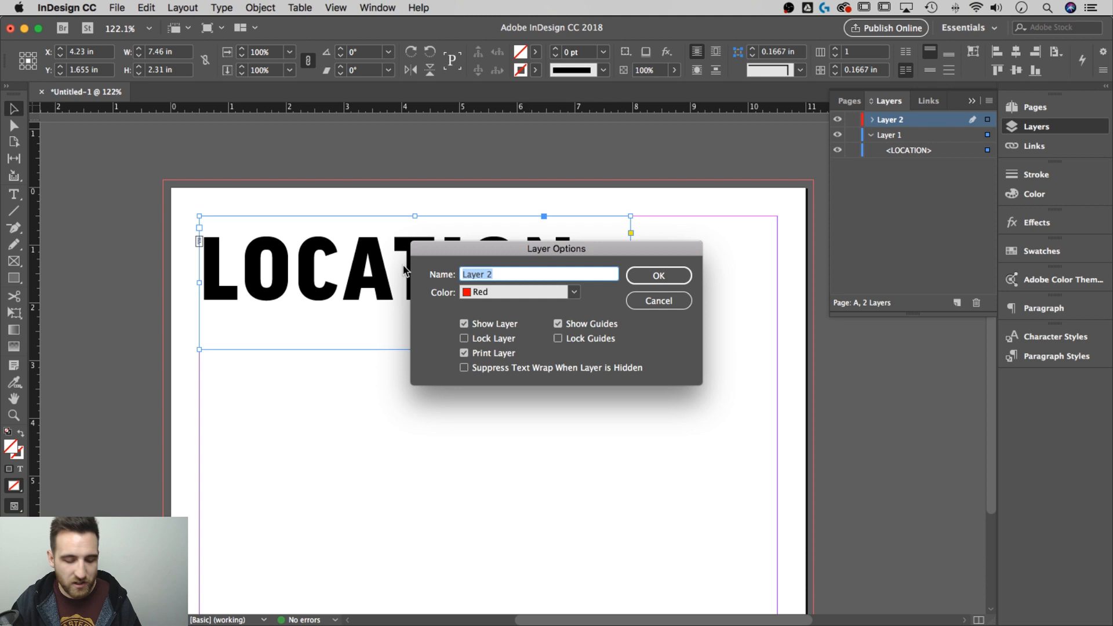
pyautogui.write('Master Page')
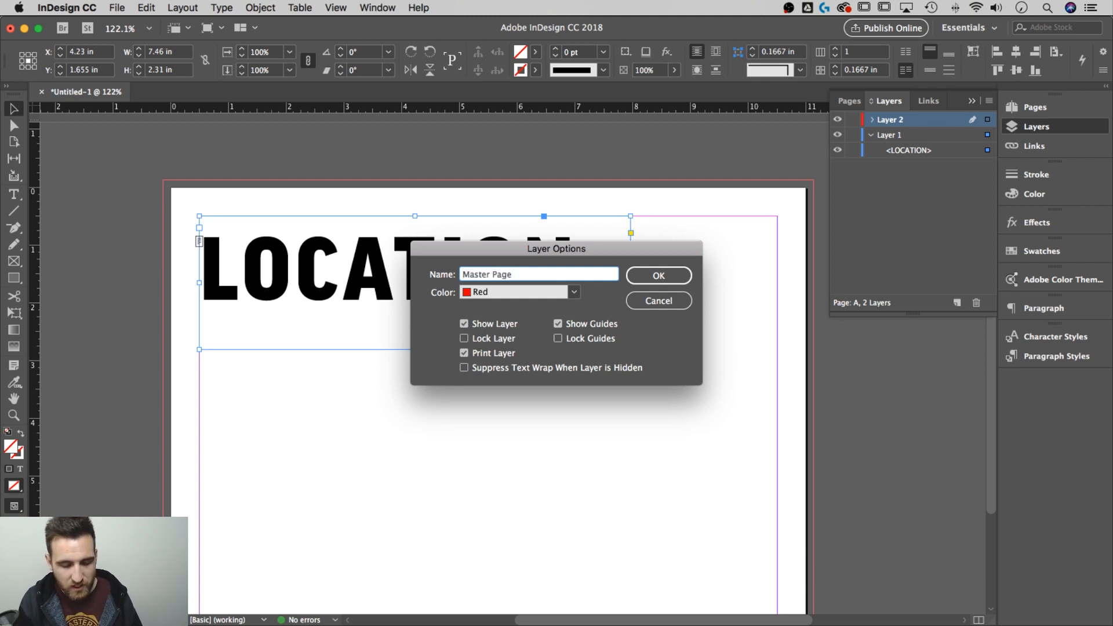
pyautogui.write('Top Layer')
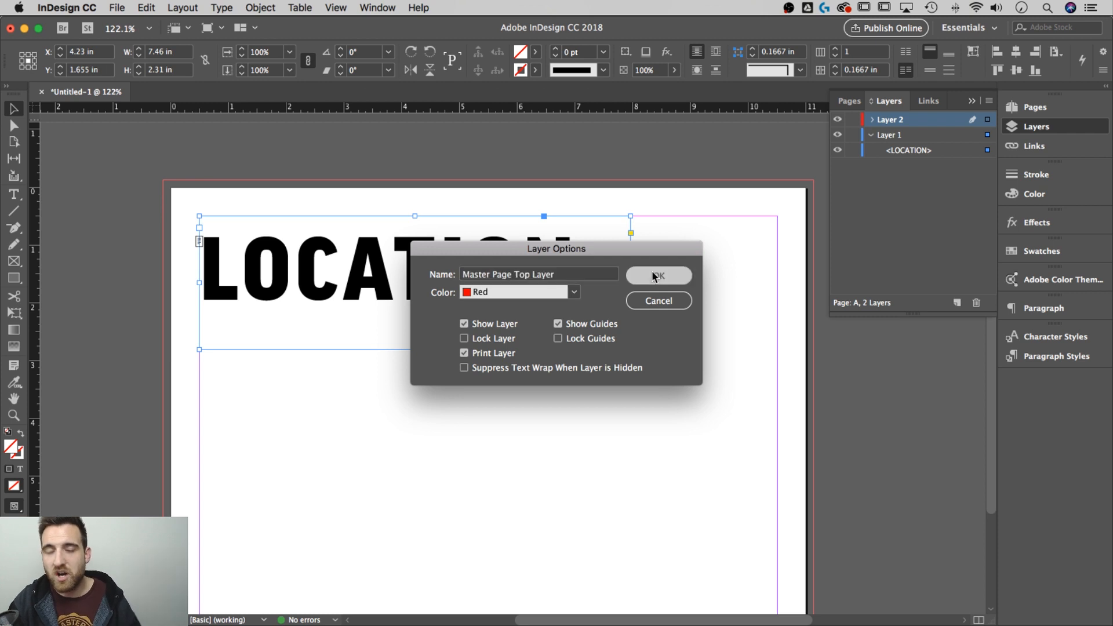
pyautogui.click(657, 276)
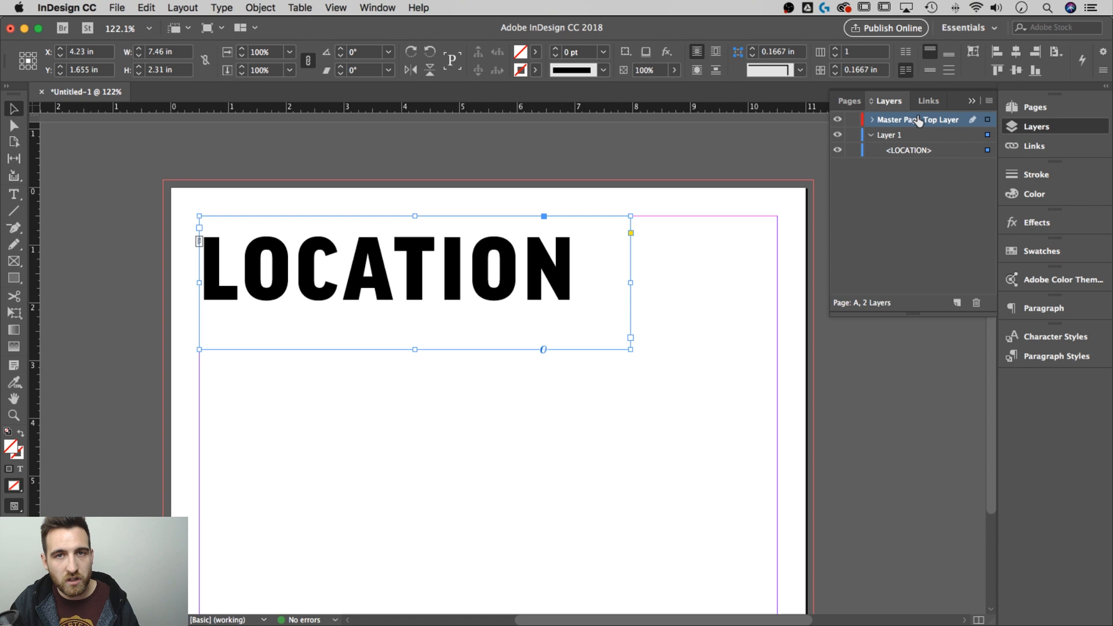
pyautogui.moveTo(911, 151)
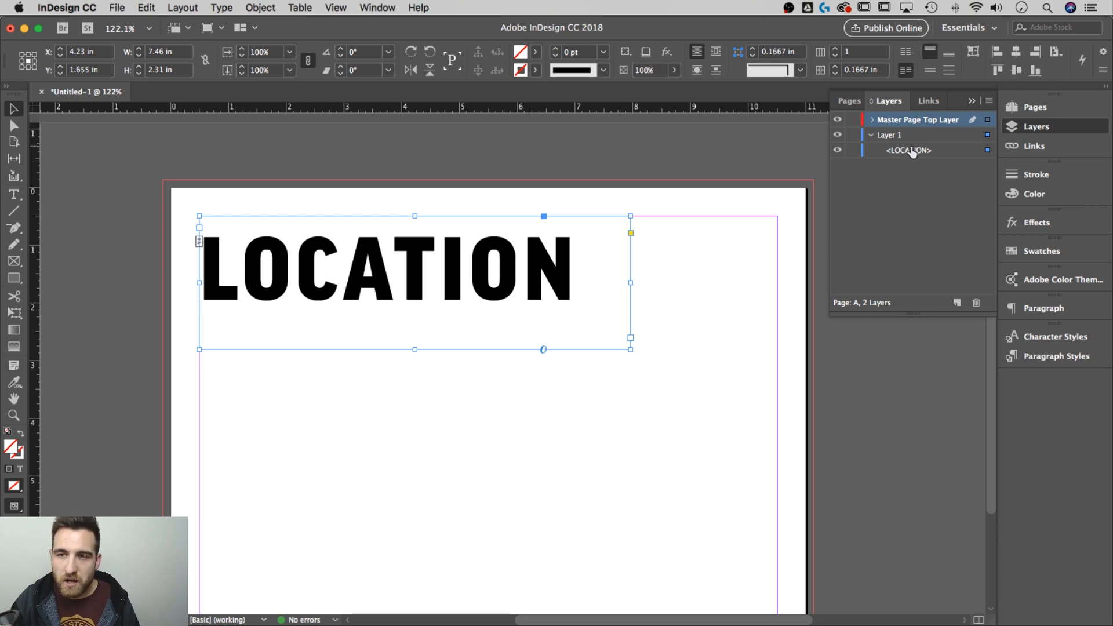
# Drag the LOCATION frame from Layer 1 onto Master Page Top Layer and verify its contents
pyautogui.click(910, 150)
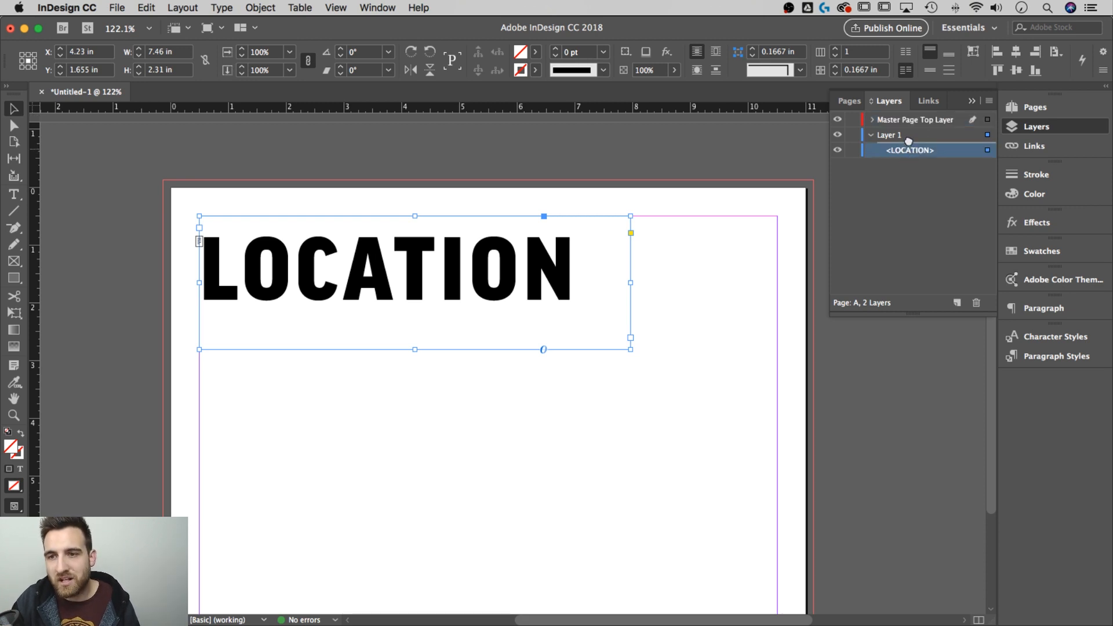
pyautogui.click(871, 119)
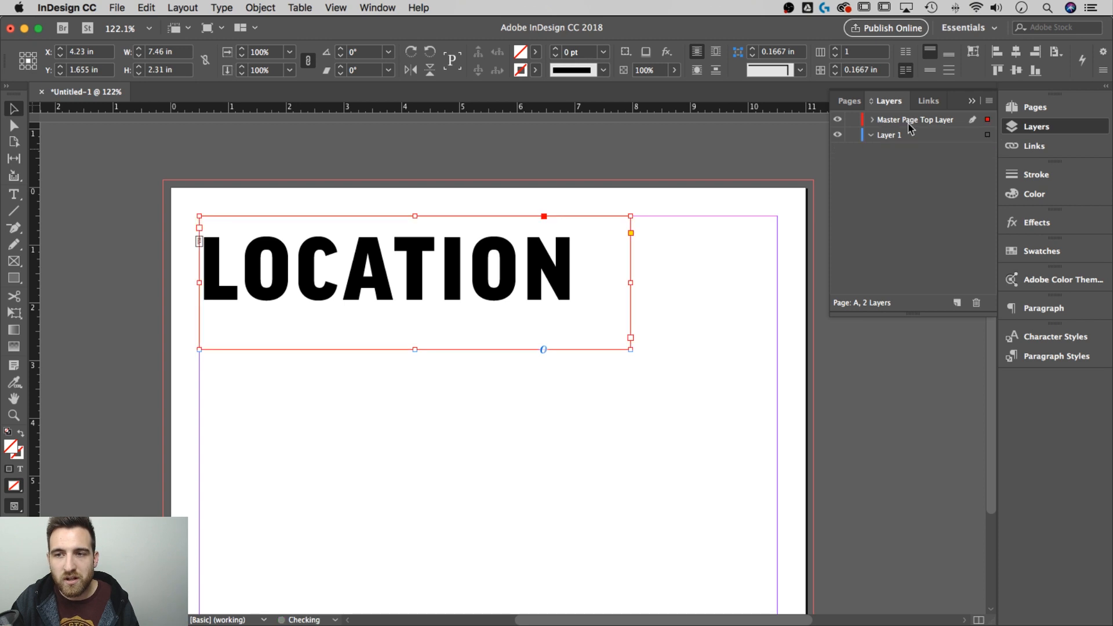
pyautogui.click(870, 120)
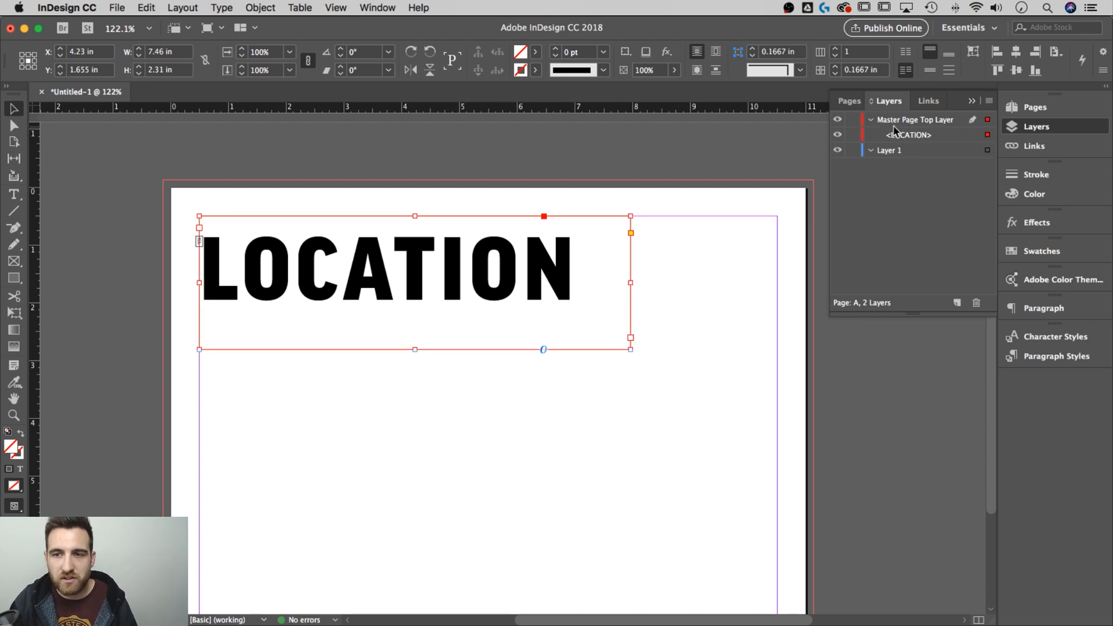
pyautogui.click(871, 120)
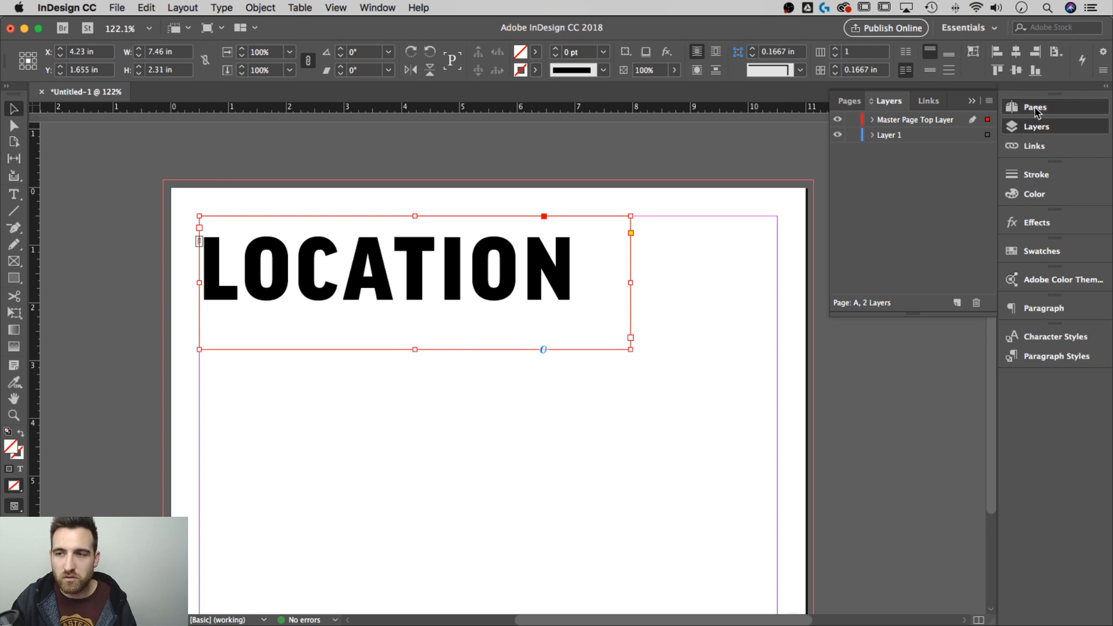
# On page 1, select the pale yellow rectangle and confirm it sits on Layer 1 beneath LOCATION
pyautogui.click(848, 100)
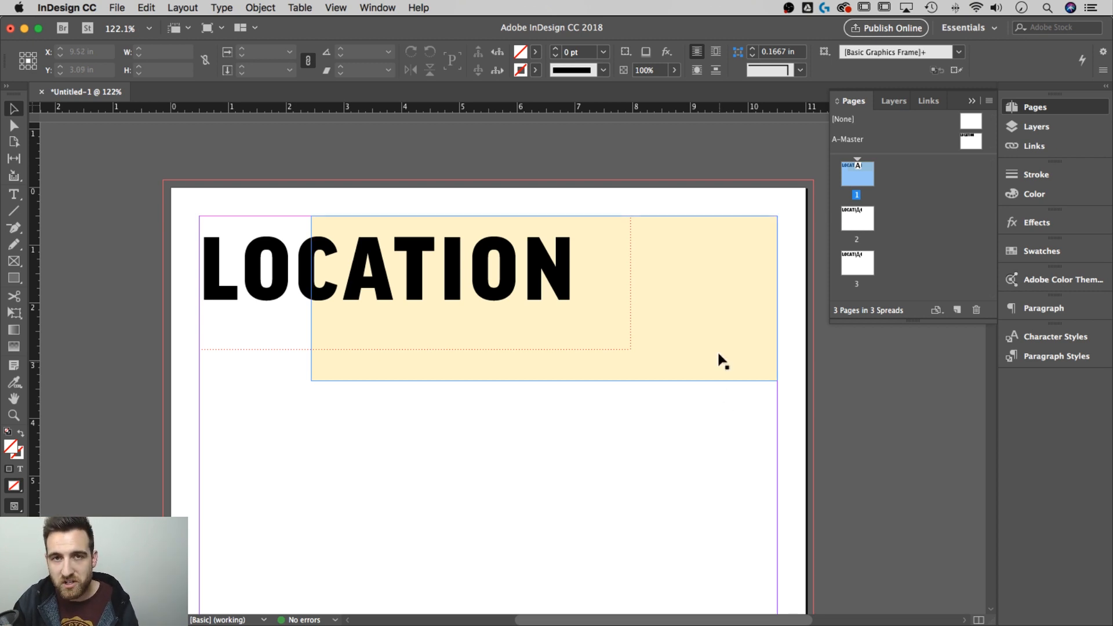
pyautogui.moveTo(704, 297)
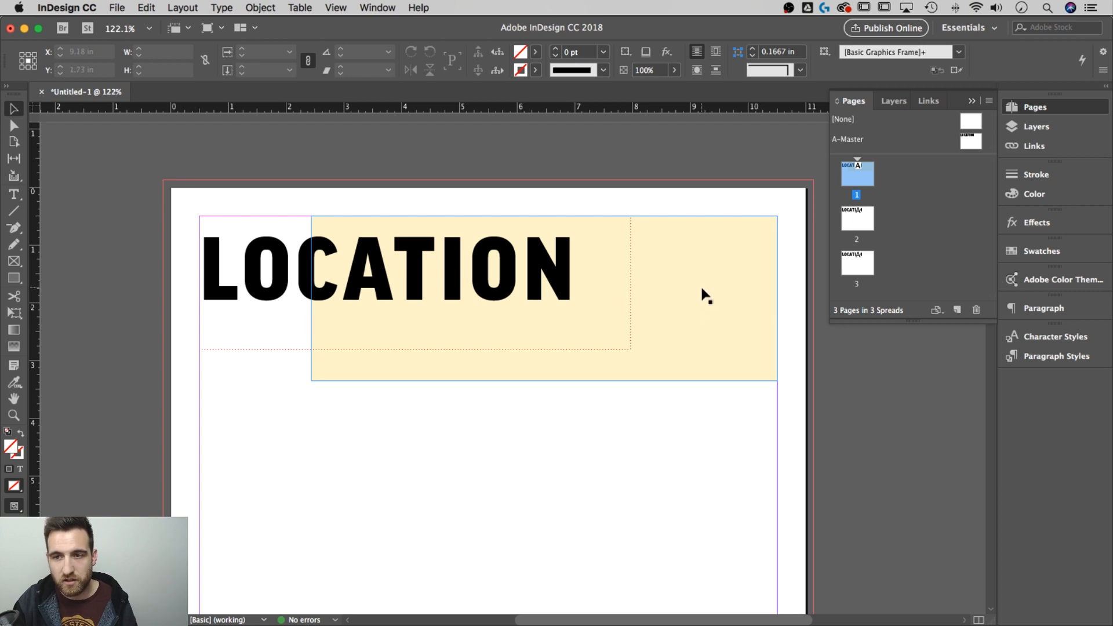
pyautogui.click(703, 298)
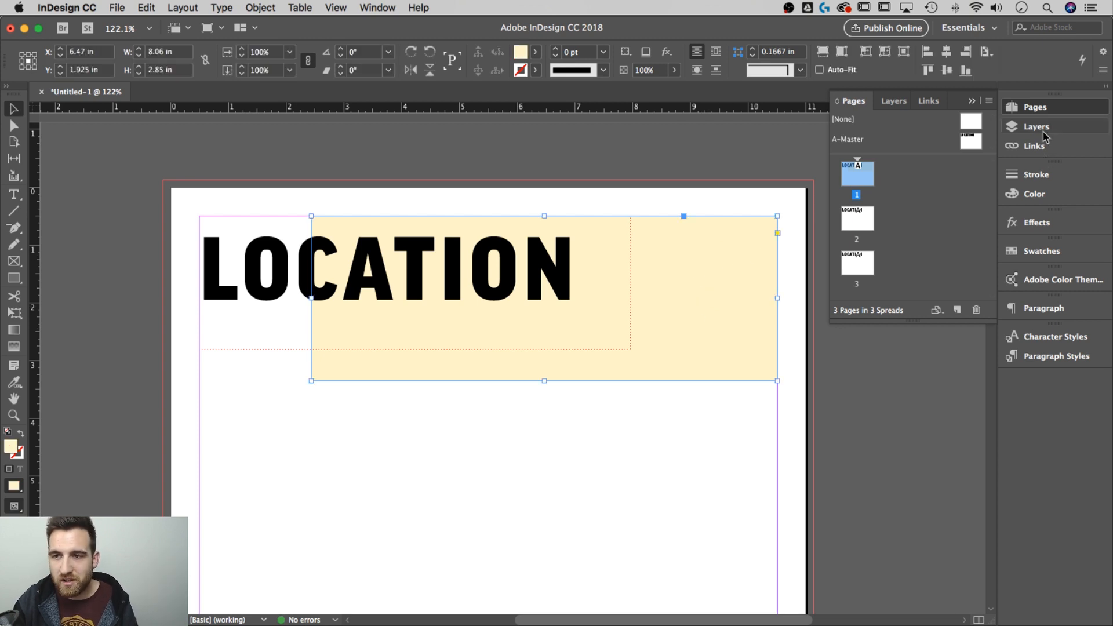
pyautogui.click(892, 100)
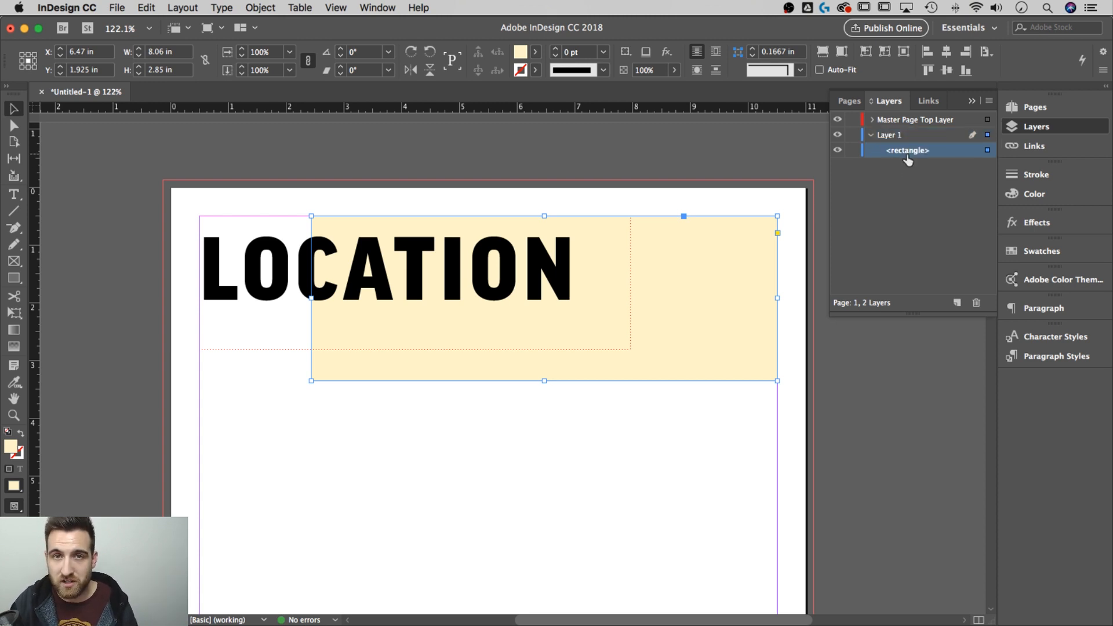
pyautogui.moveTo(896, 188)
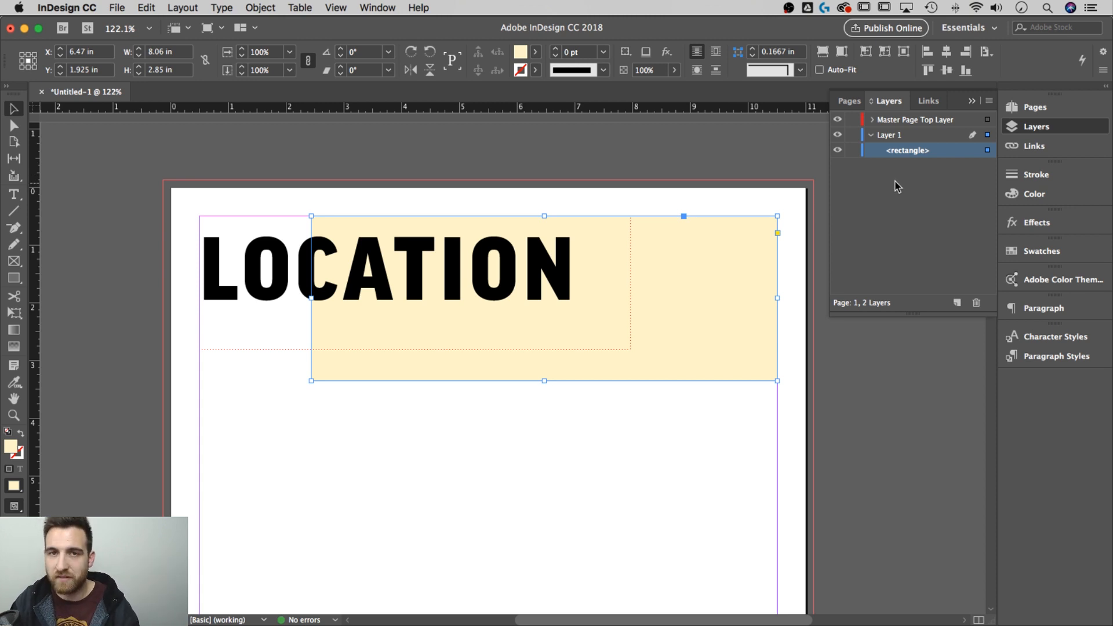
pyautogui.moveTo(661, 441)
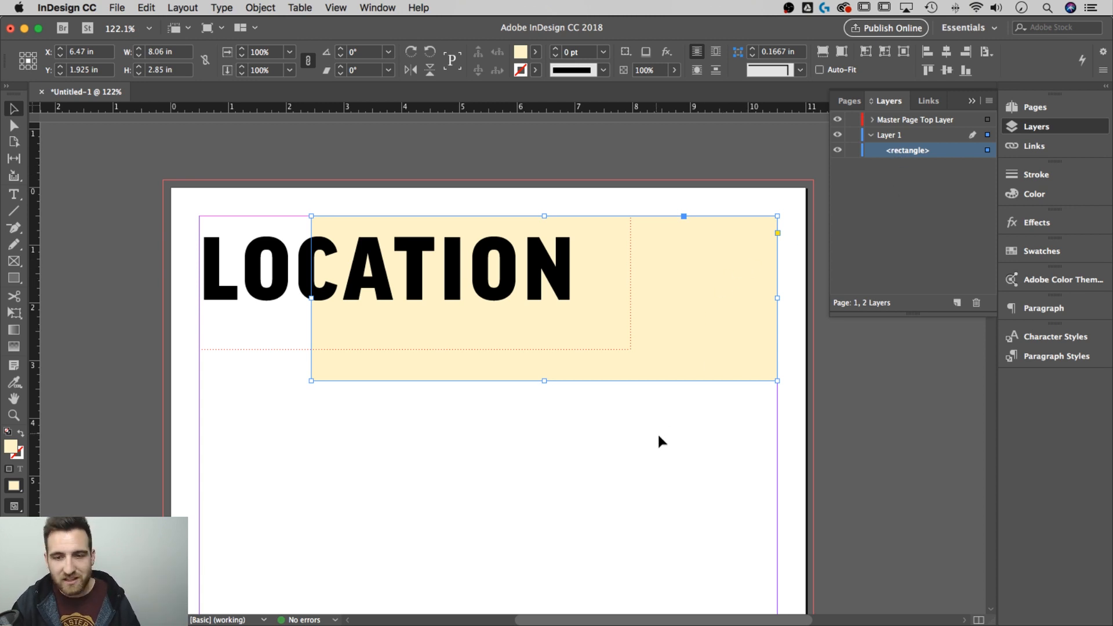
# Scroll to page 2 and bring up the Color panel for its rectangle's fill
pyautogui.scroll(-3)
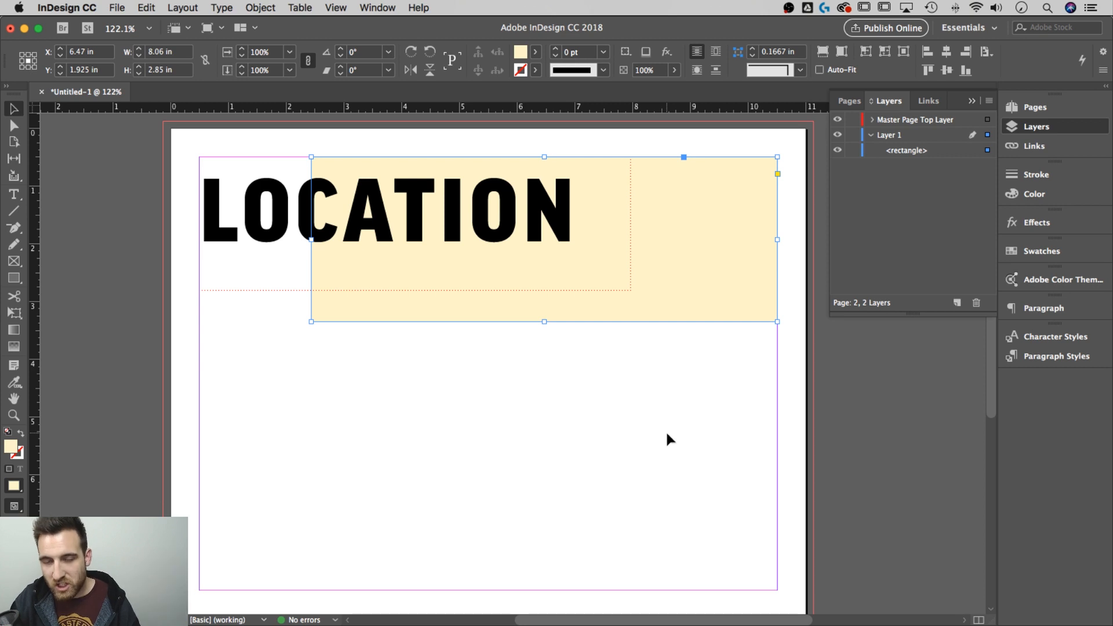
pyautogui.moveTo(712, 326)
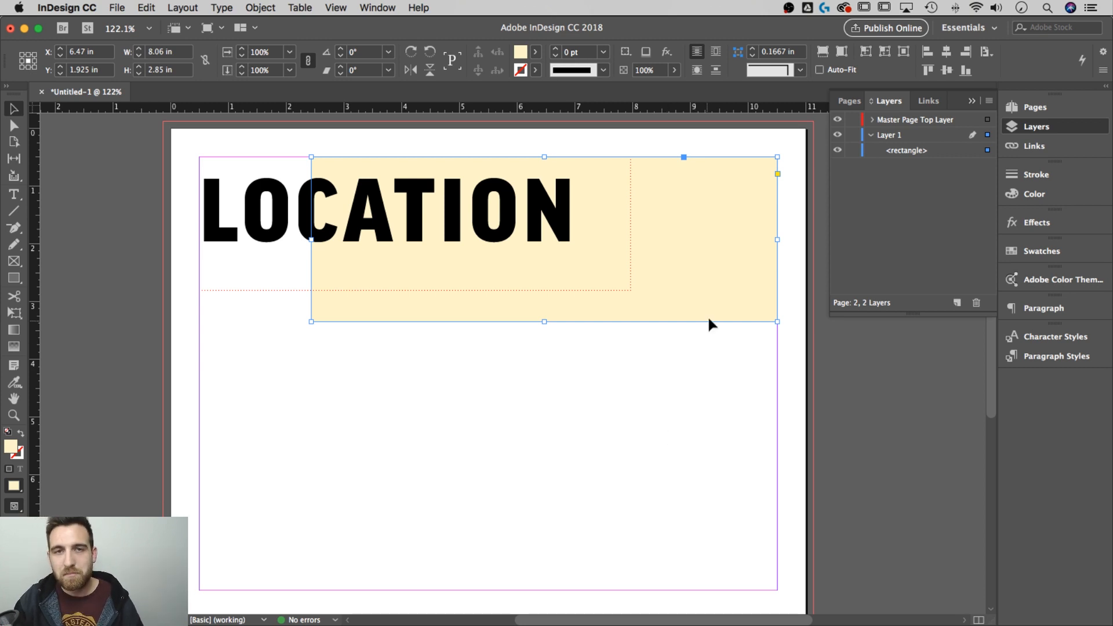
pyautogui.moveTo(706, 291)
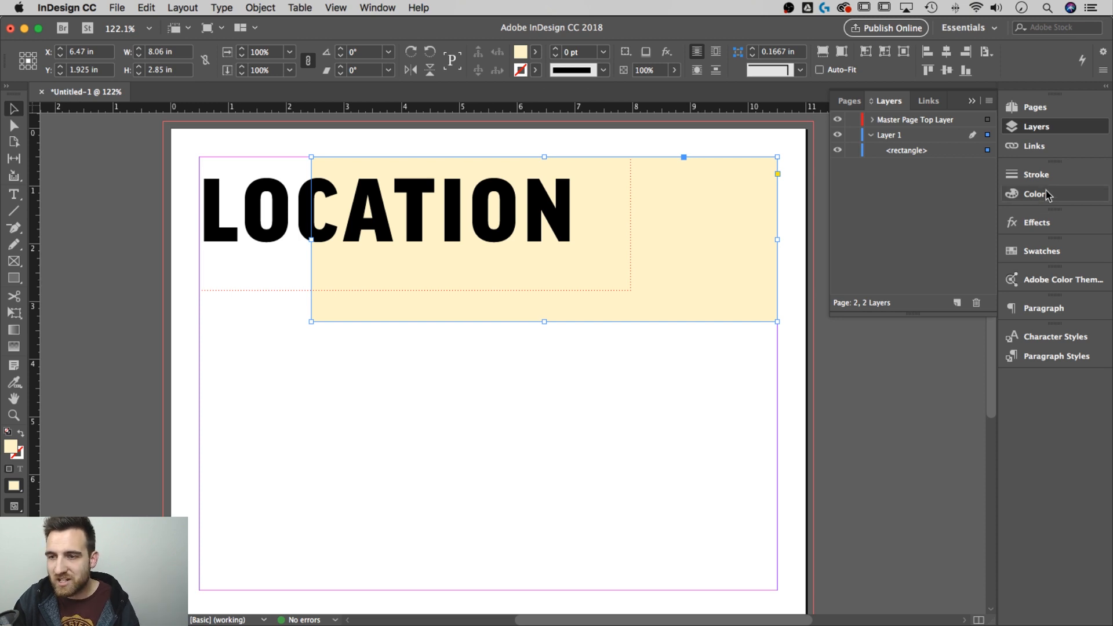
pyautogui.click(1034, 193)
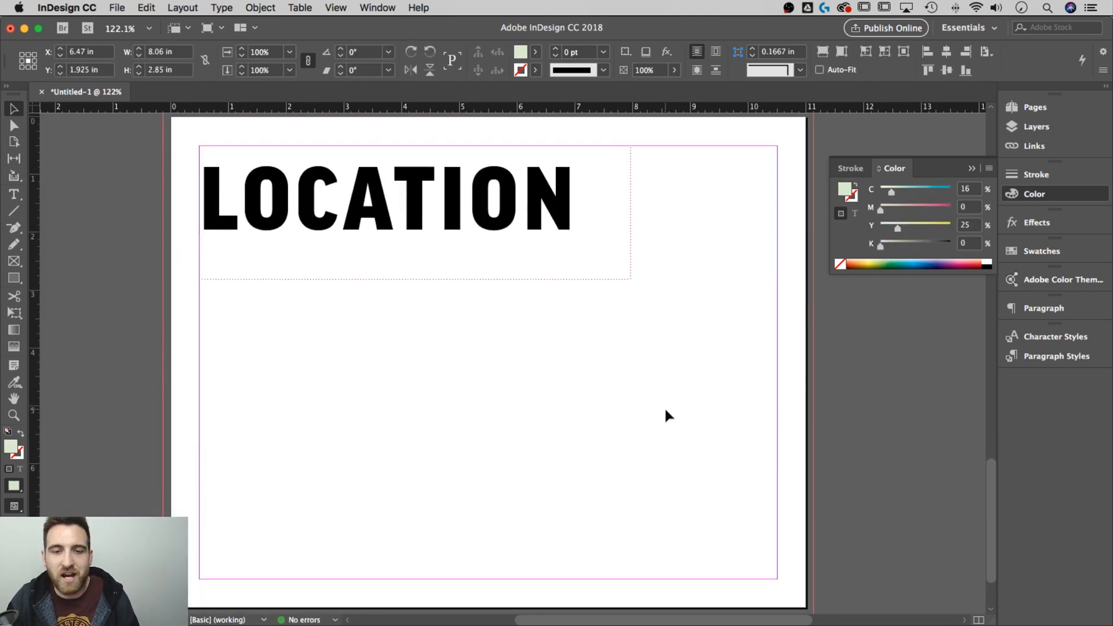
# Give page 2's rectangle a peach fill and compare it with page 1's yellow one under LOCATION
pyautogui.click(689, 298)
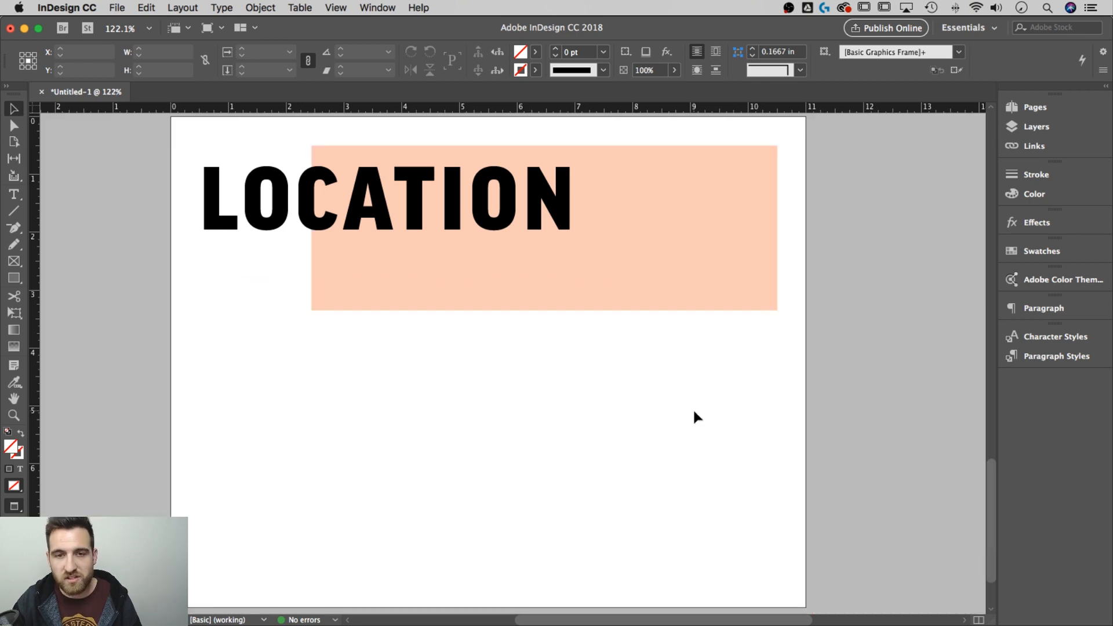
pyautogui.scroll(-3)
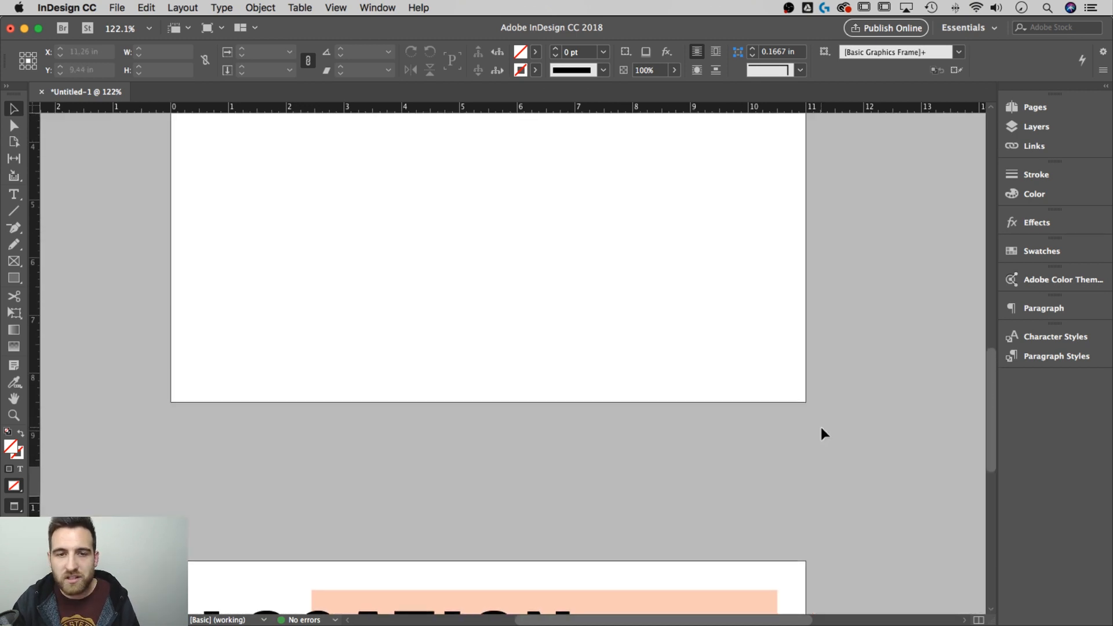
pyautogui.scroll(3)
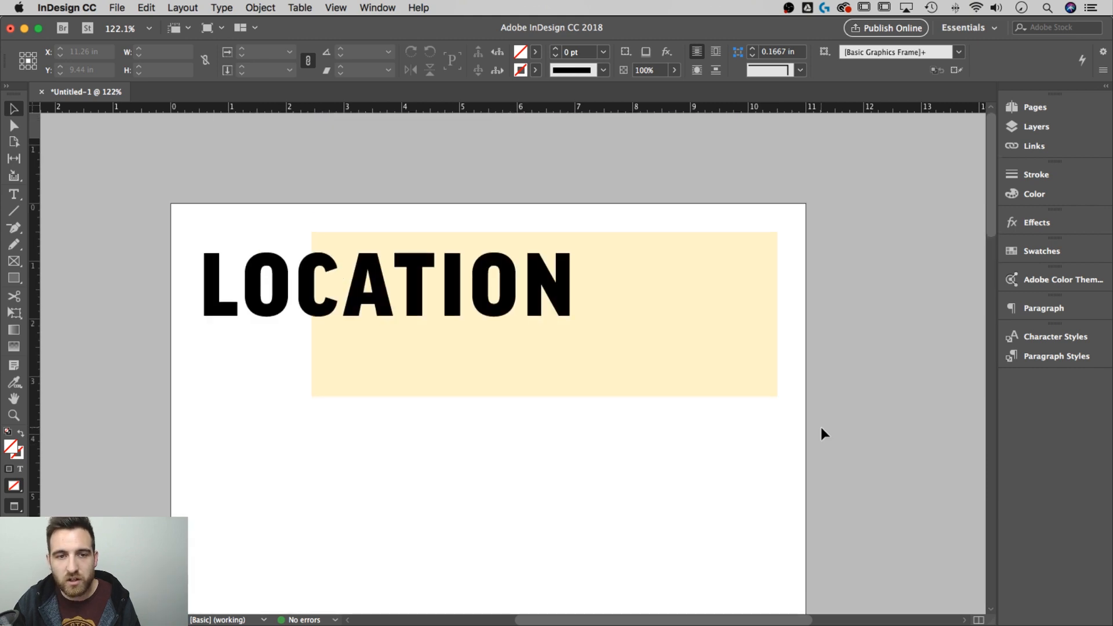